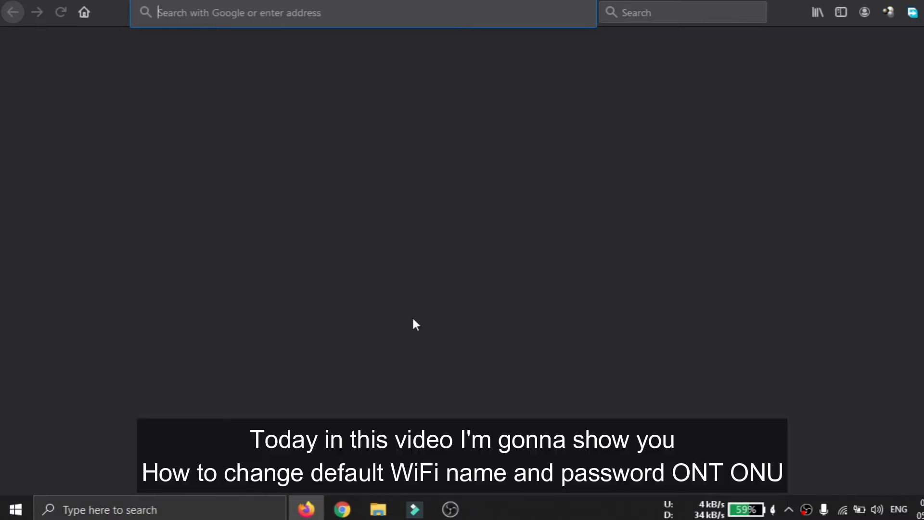
mouse_move(380, 256)
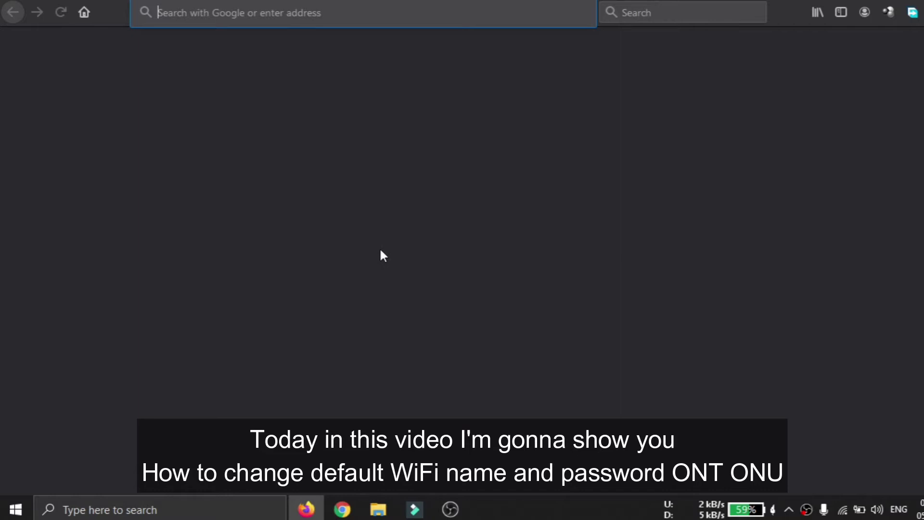
mouse_move(353, 261)
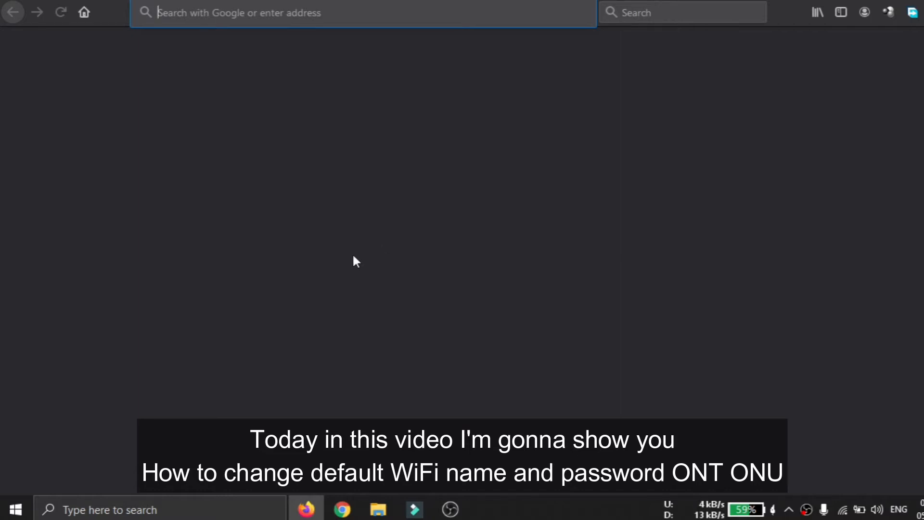
mouse_move(847, 513)
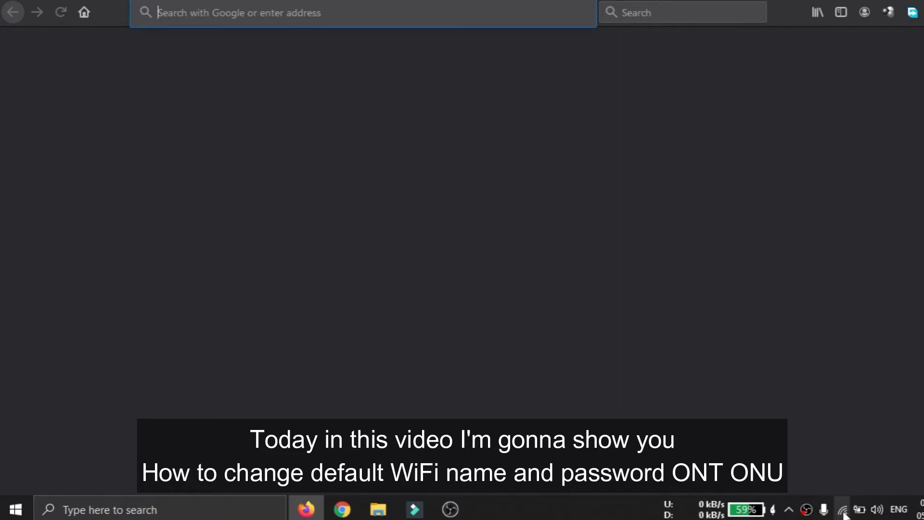
Show the available WiFi networks from the taskbar, with the PC on FTTH-55FE
left_click(845, 509)
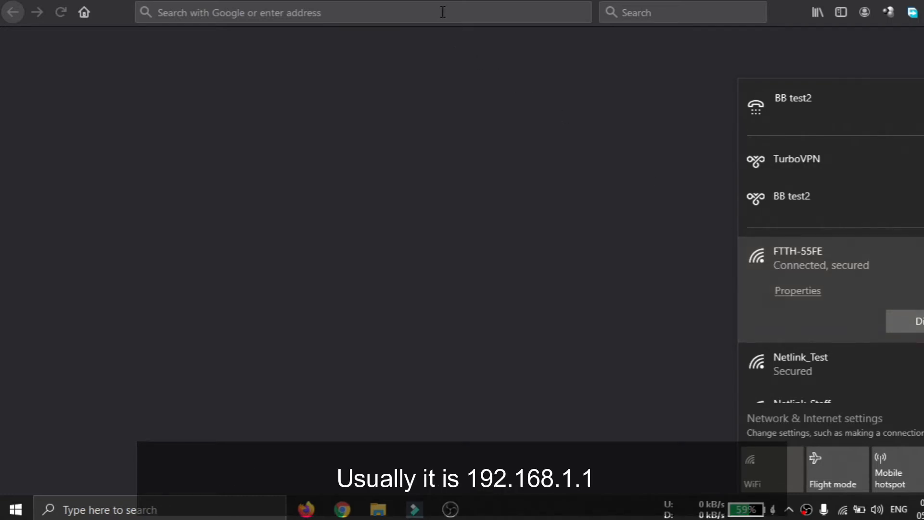
Log into the ONT admin at 192.168.1.1 as admin with verification code 9x214
type("192.168.1.1/admin/login_en.asp")
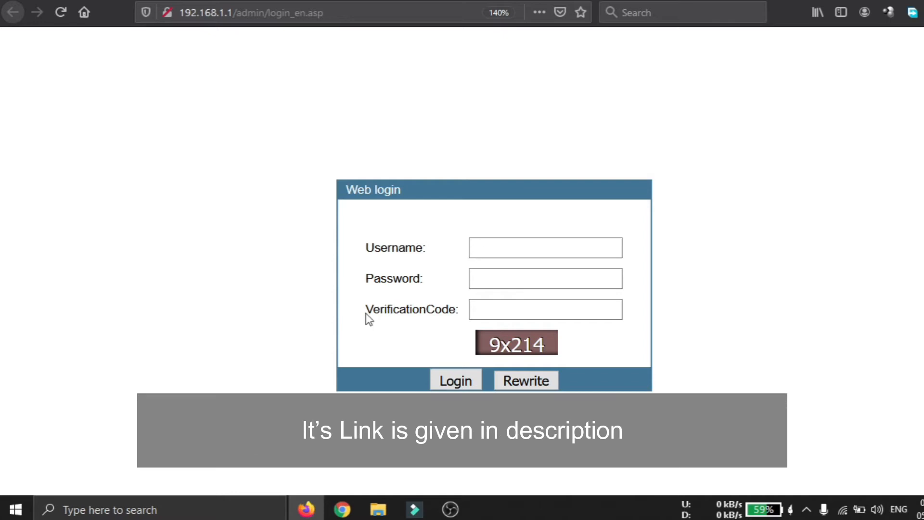
left_click(545, 247)
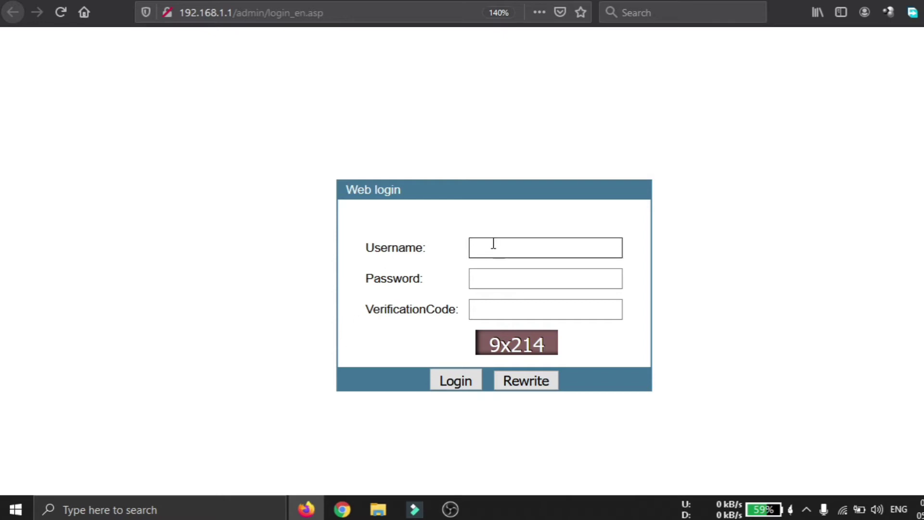
type("admin")
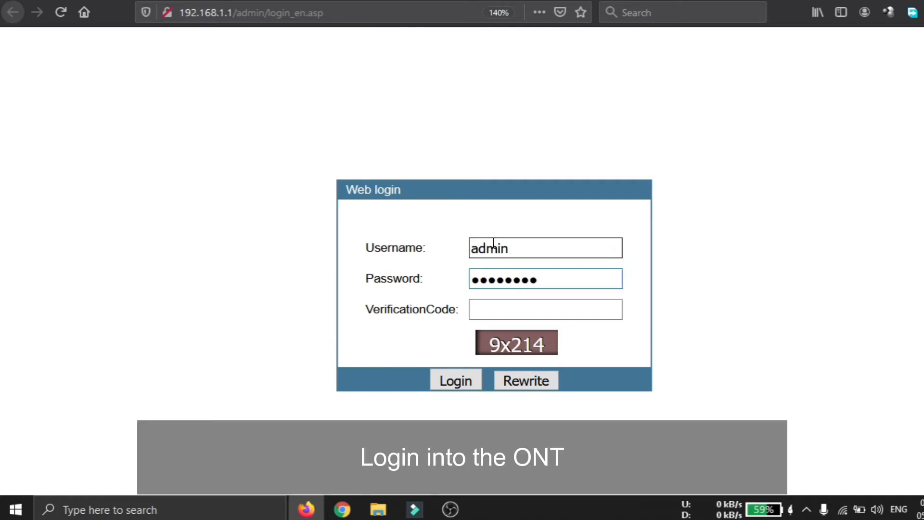
type("9x")
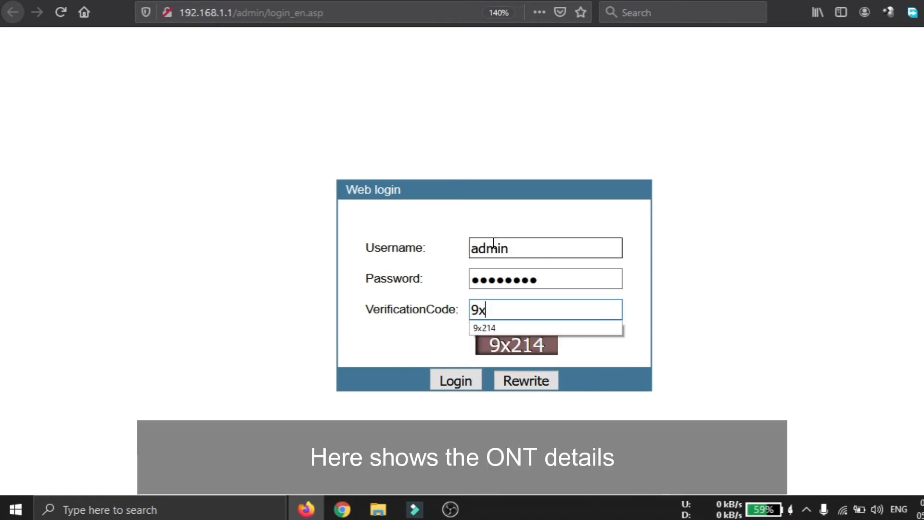
left_click(454, 379)
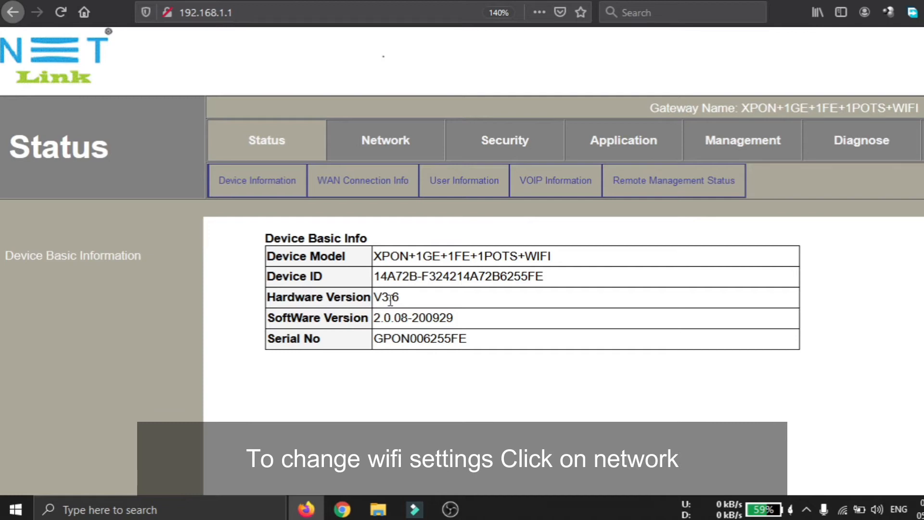
Go to the Network > WLAN basic settings showing SSID FTTH-55FE
left_click(385, 141)
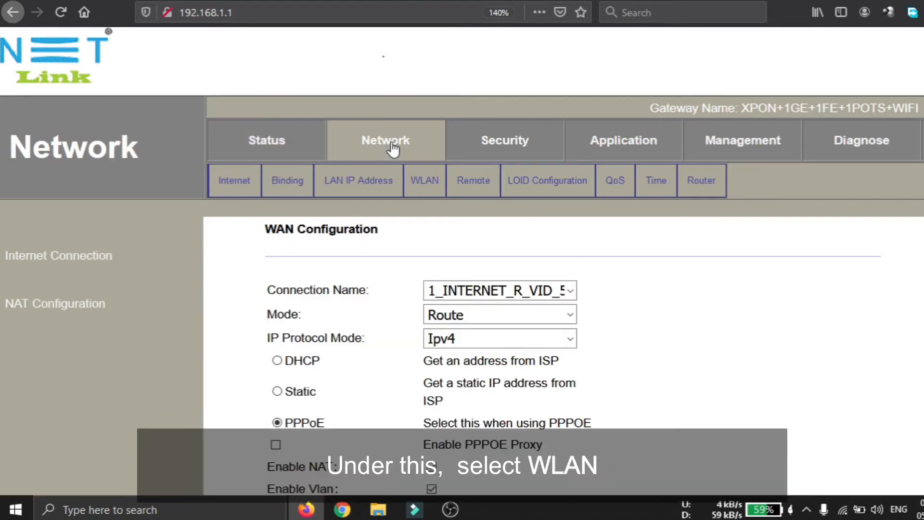
mouse_move(424, 180)
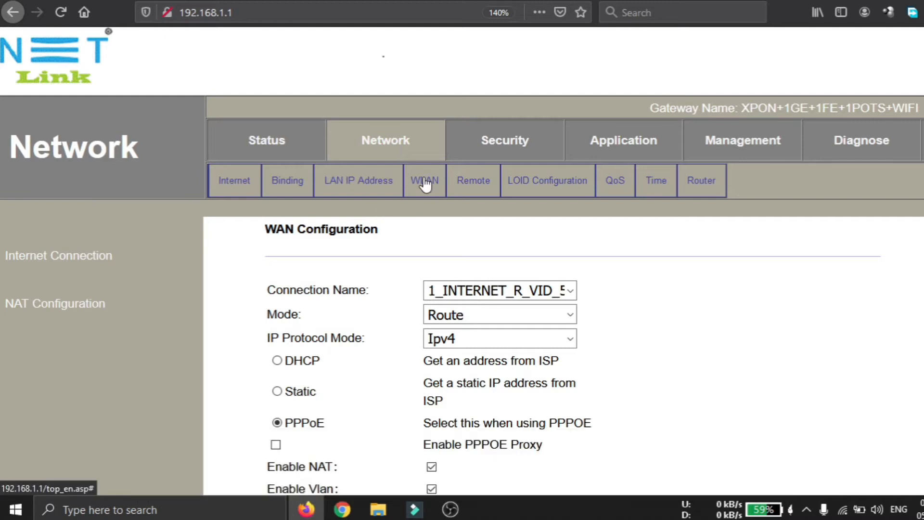
left_click(424, 180)
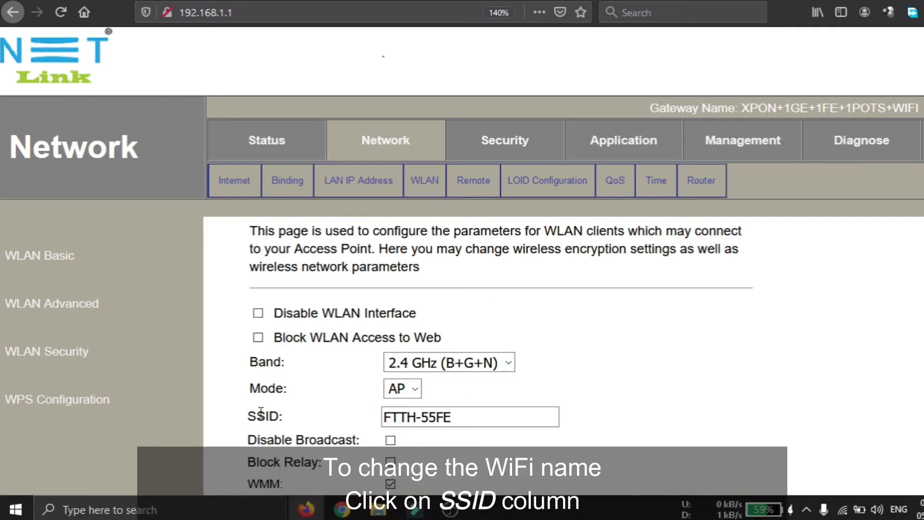
Change the 2.4 GHz SSID from FTTH-55FE to YOUTUBE NETLINK and apply the change
left_click(470, 416)
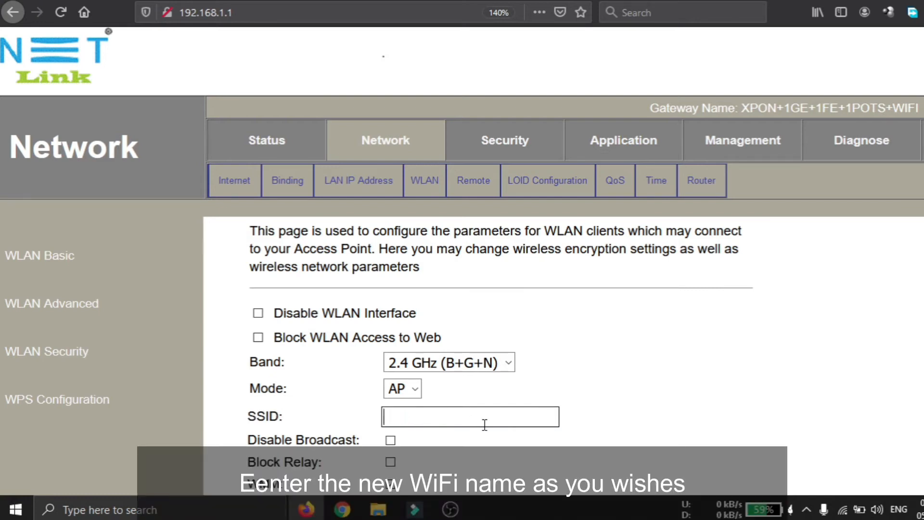
type("YOUTU")
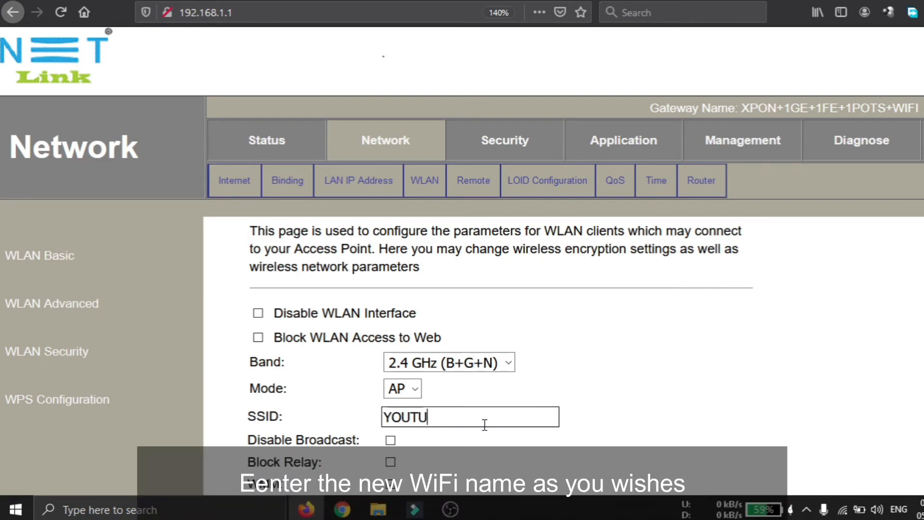
type("BE NET")
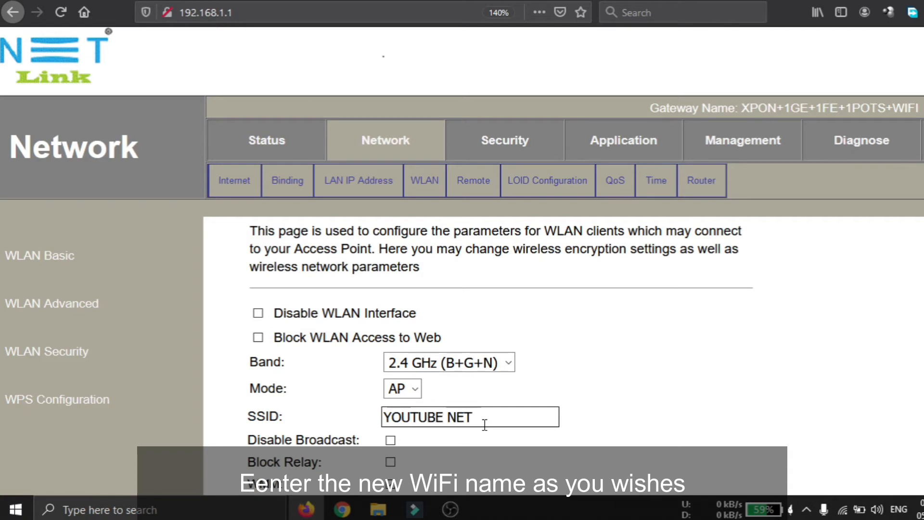
type("LINK")
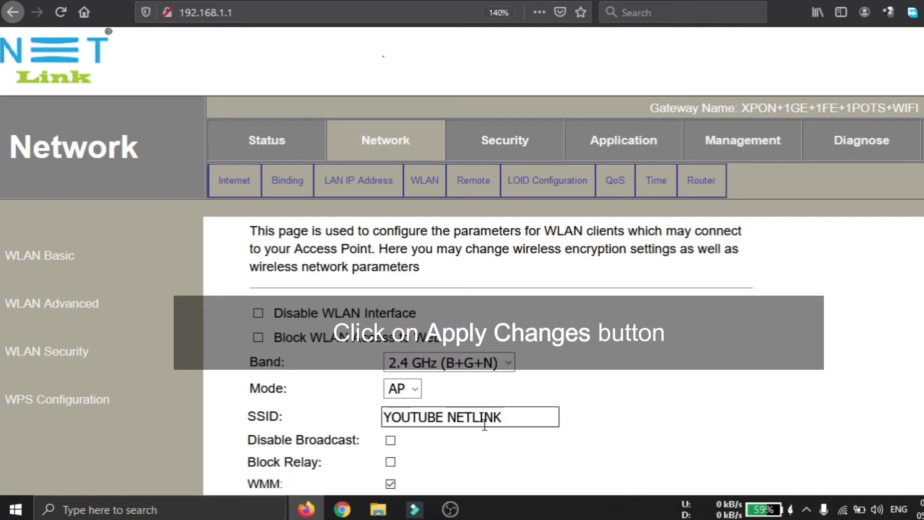
scroll("down", 3)
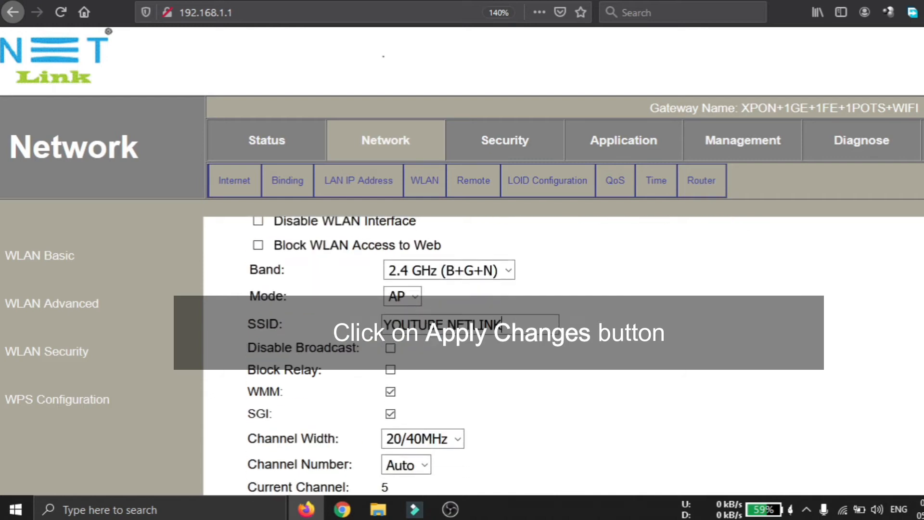
scroll("down", 3)
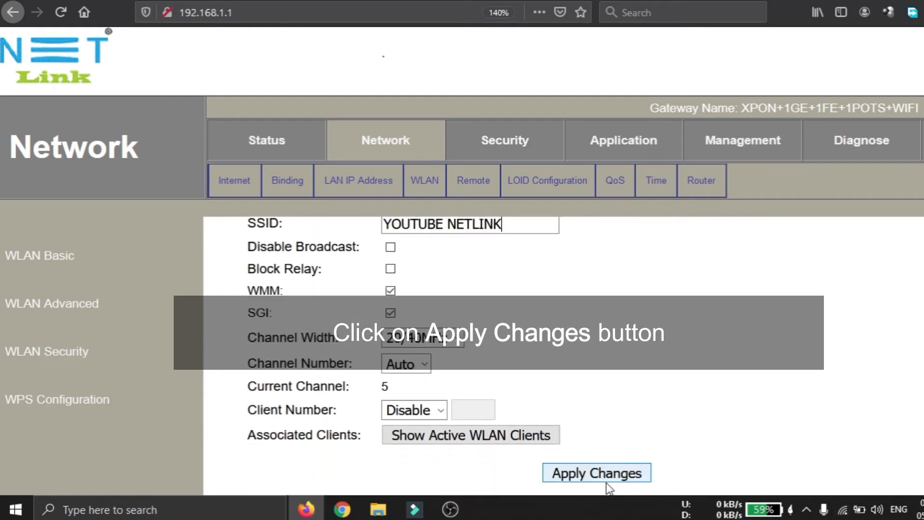
left_click(596, 471)
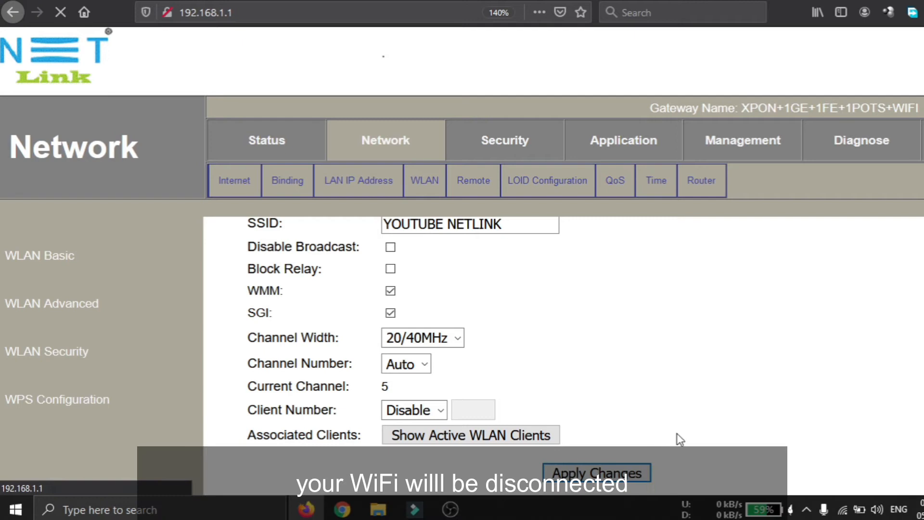
mouse_move(794, 426)
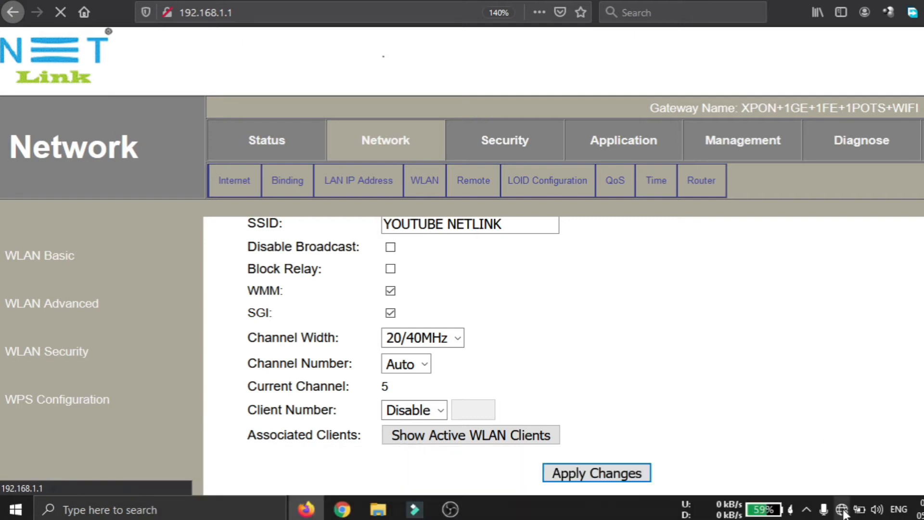
Join the renamed YOUTUBE NETLINK network from the Windows flyout with its security key
left_click(841, 510)
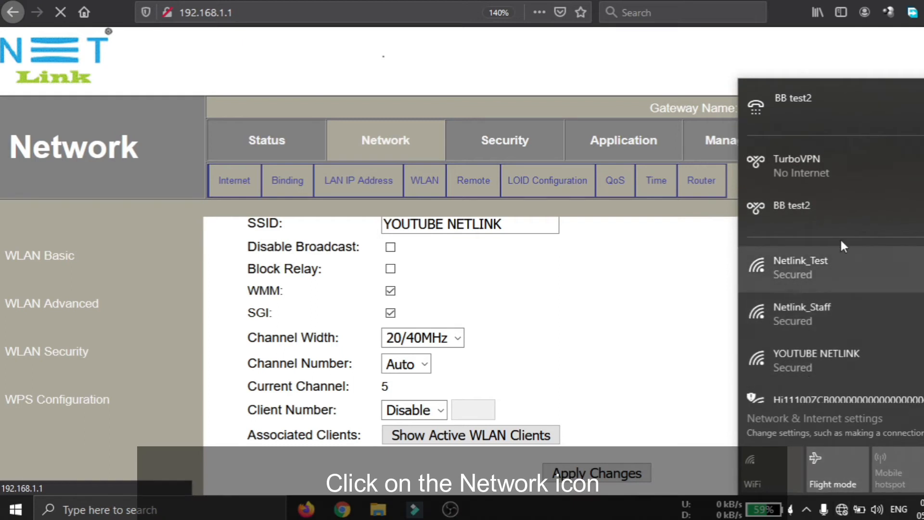
mouse_move(861, 363)
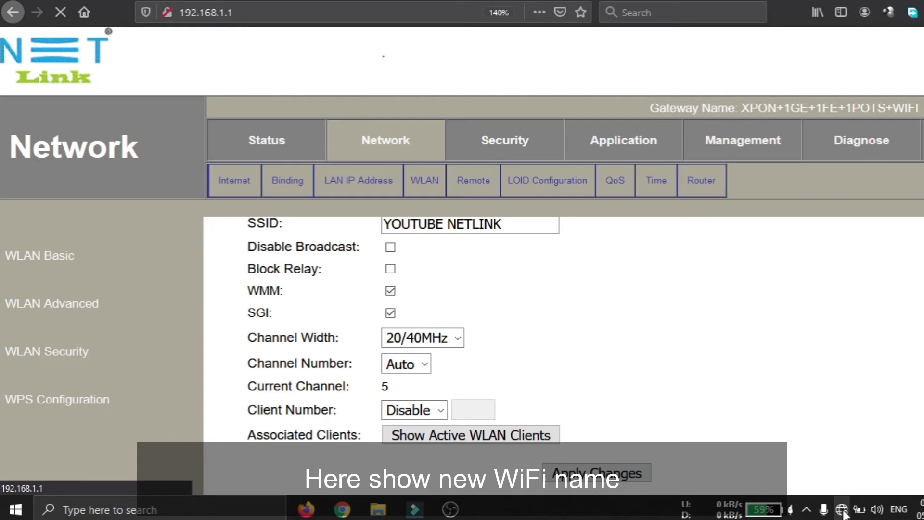
left_click(842, 509)
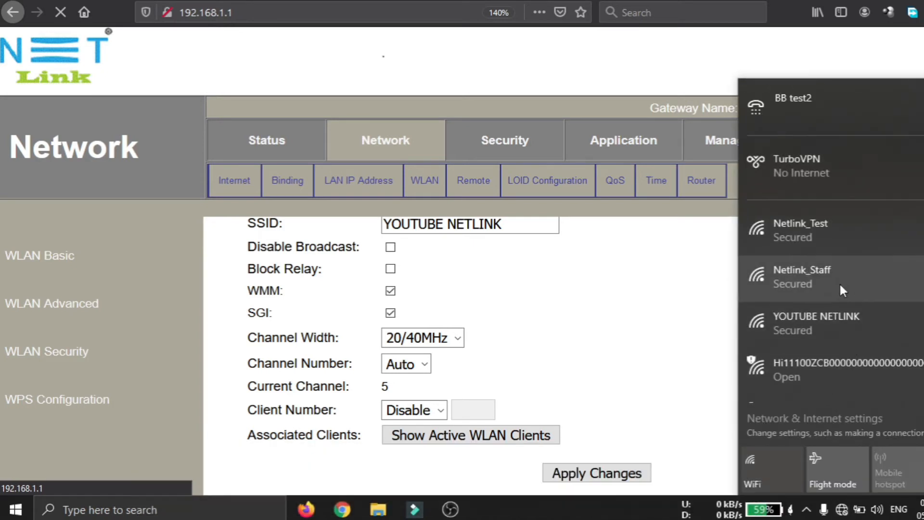
left_click(817, 322)
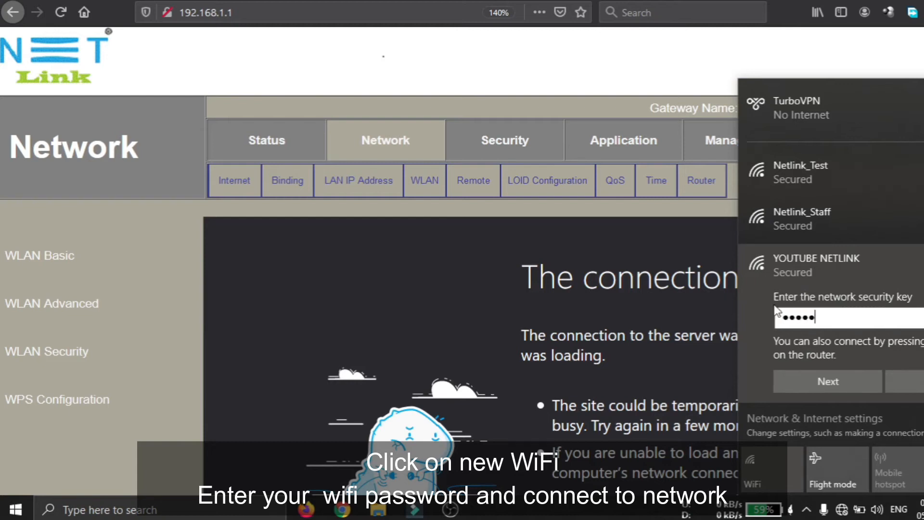
left_click(828, 382)
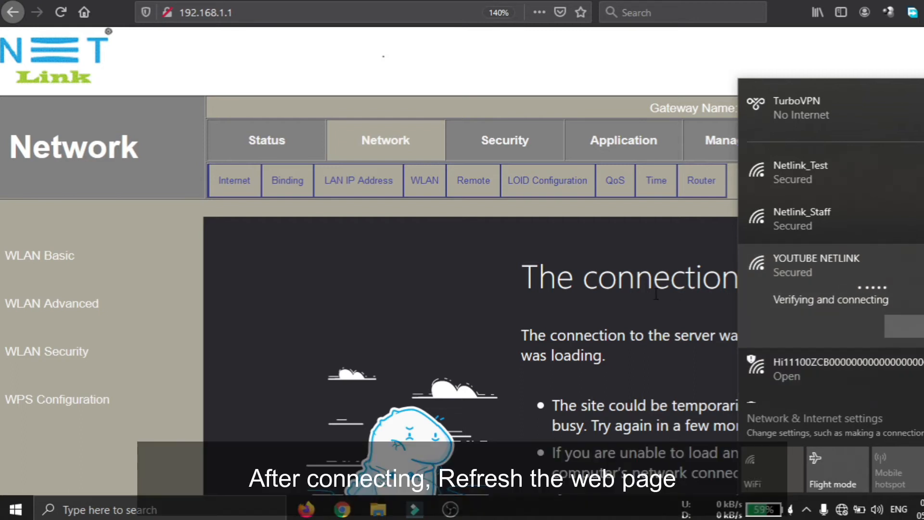
mouse_move(303, 282)
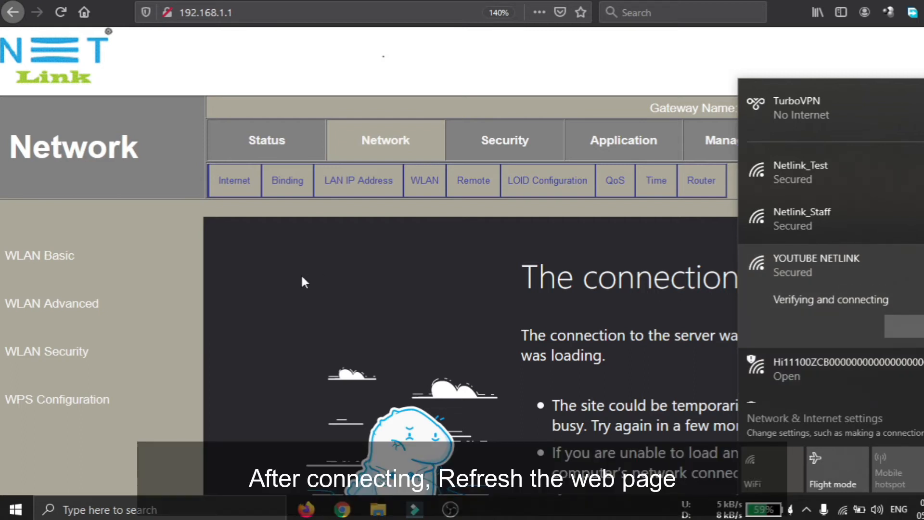
Reload the router admin and return to the WLAN settings now showing YOUTUBE NETLINK
left_click(60, 11)
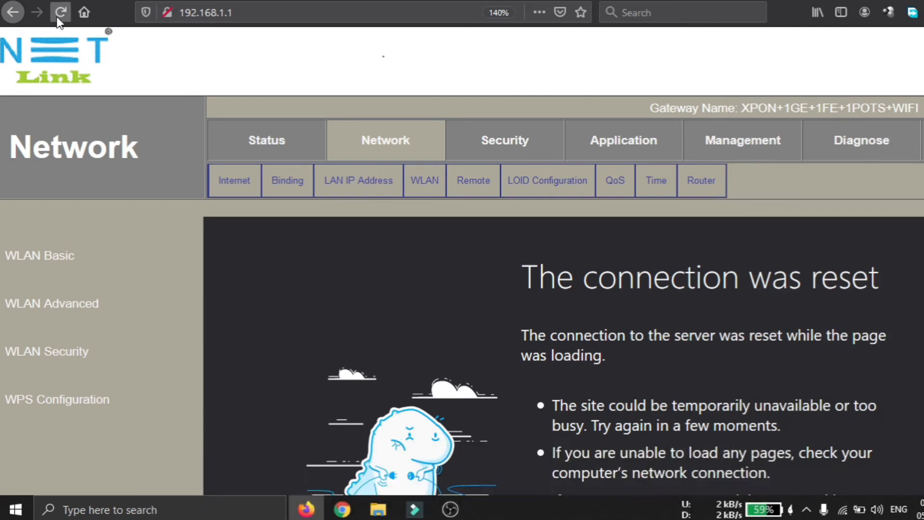
left_click(61, 11)
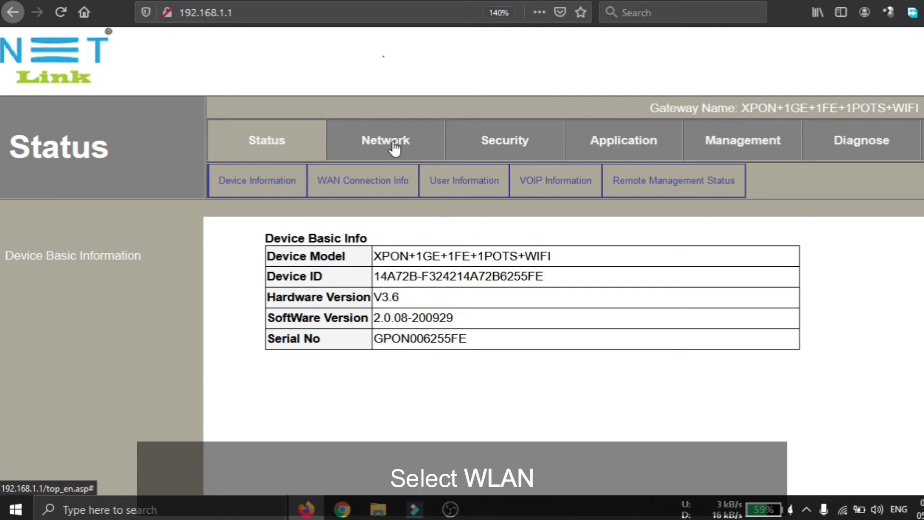
left_click(385, 141)
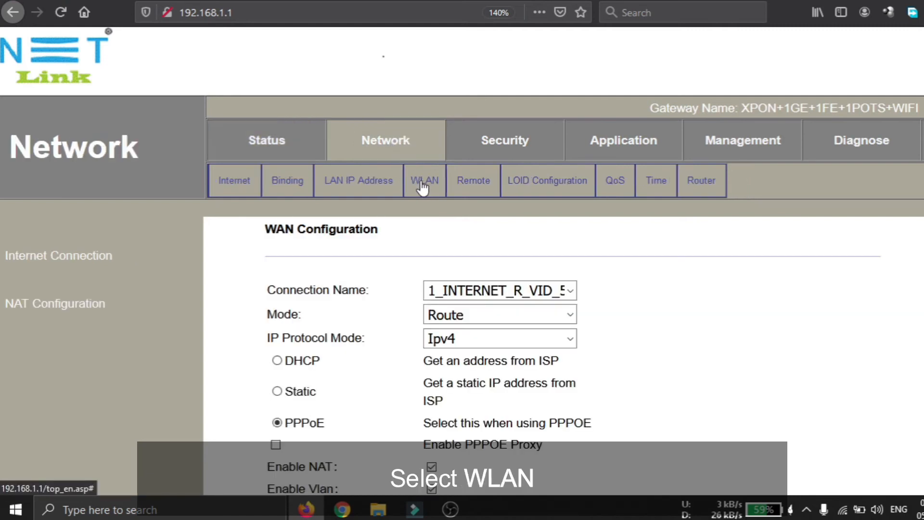
left_click(424, 180)
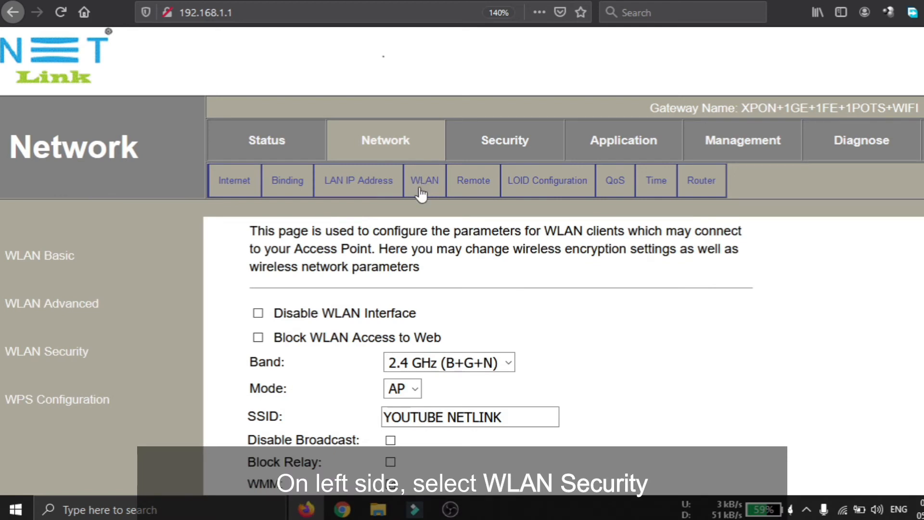
mouse_move(98, 328)
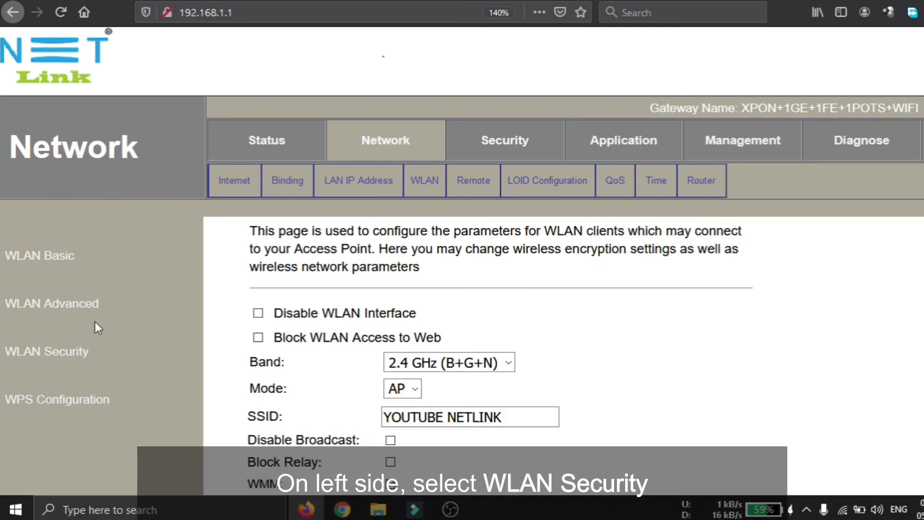
Enter a new WPA2 Mixed pre-shared key on the WLAN Security page and apply it
left_click(46, 352)
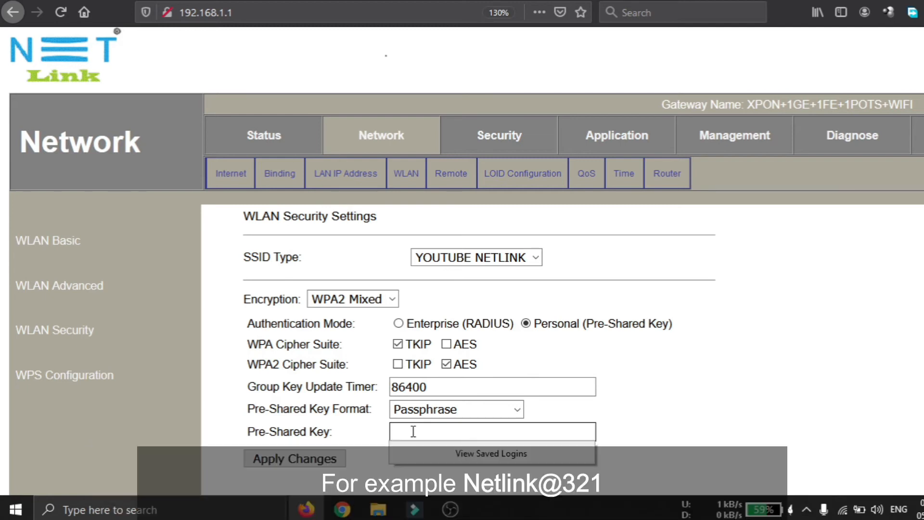
type("•")
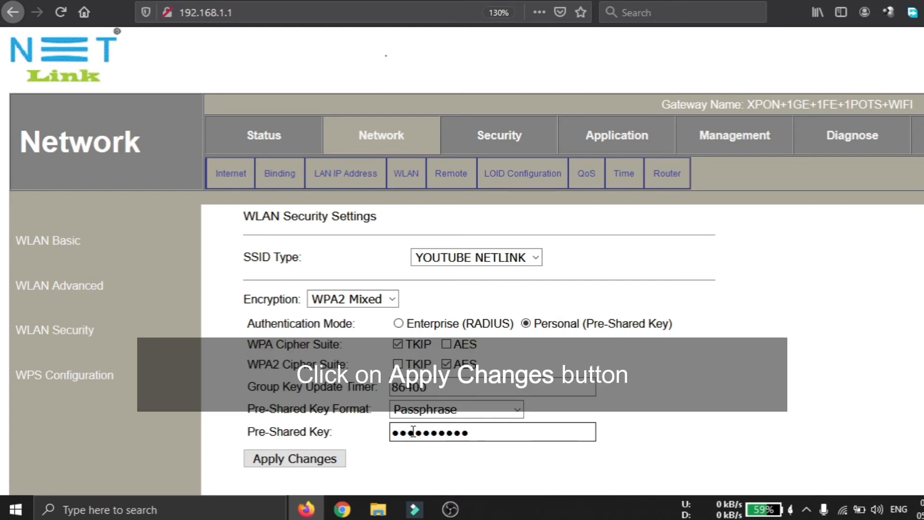
left_click(295, 459)
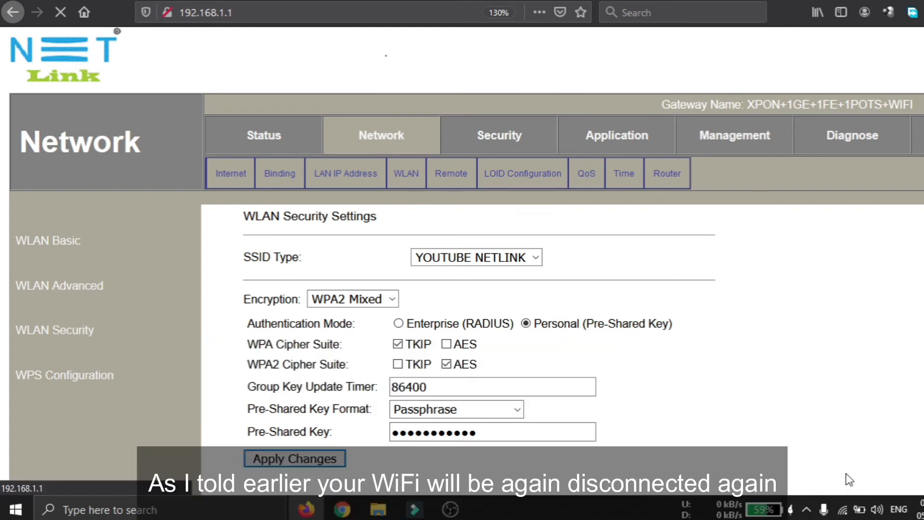
mouse_move(842, 453)
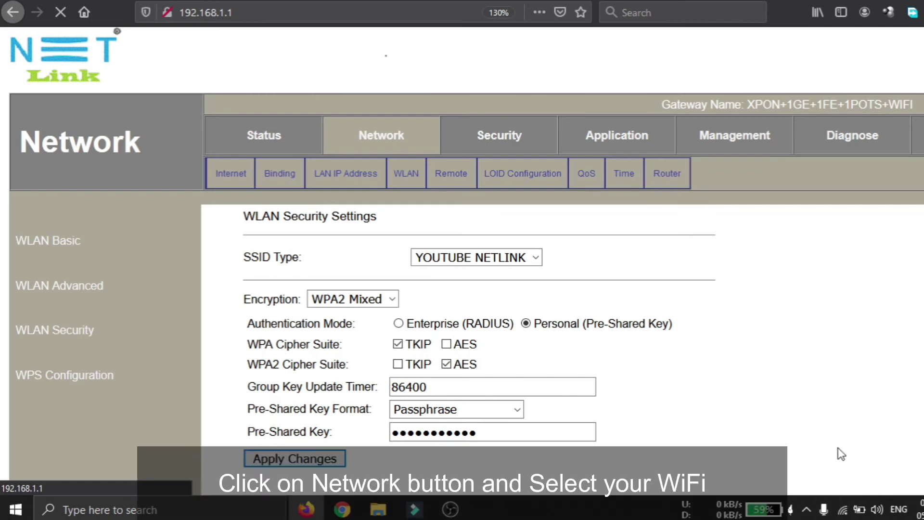
mouse_move(839, 495)
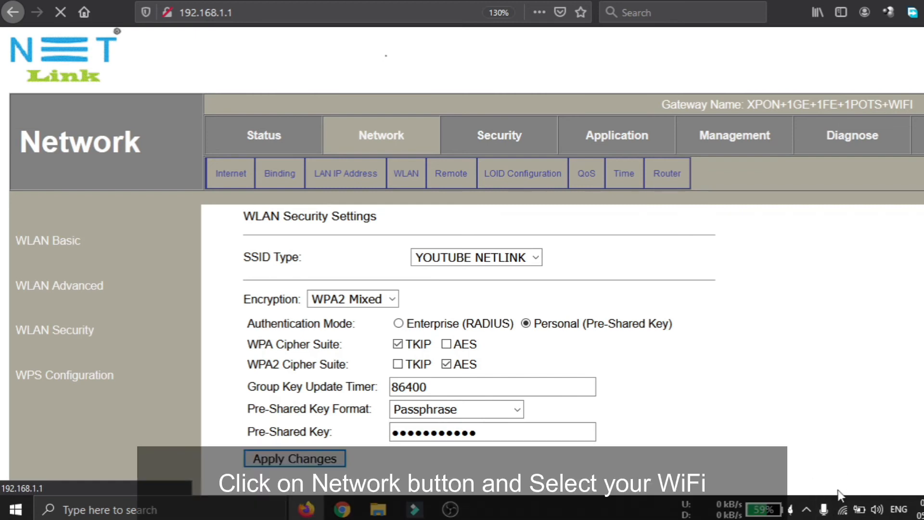
Forget the saved YOUTUBE NETLINK profile and rejoin it with the new key
left_click(842, 510)
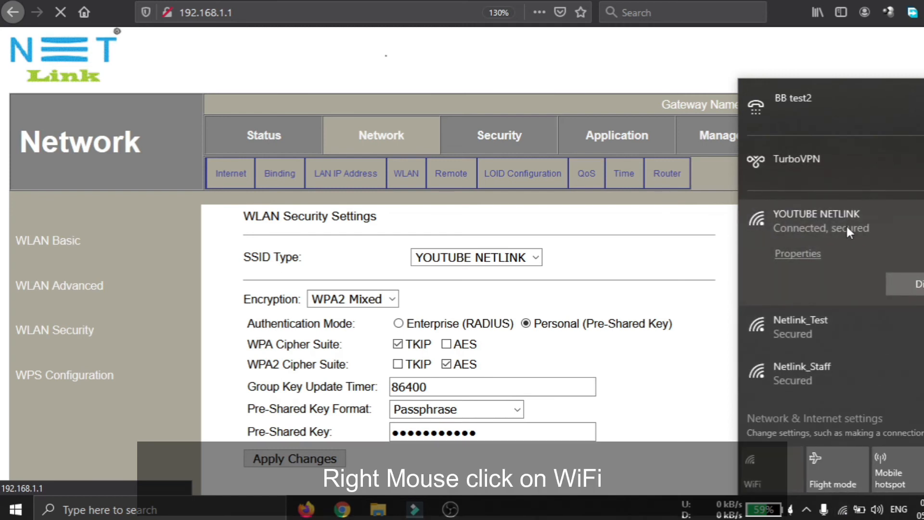
right_click(816, 222)
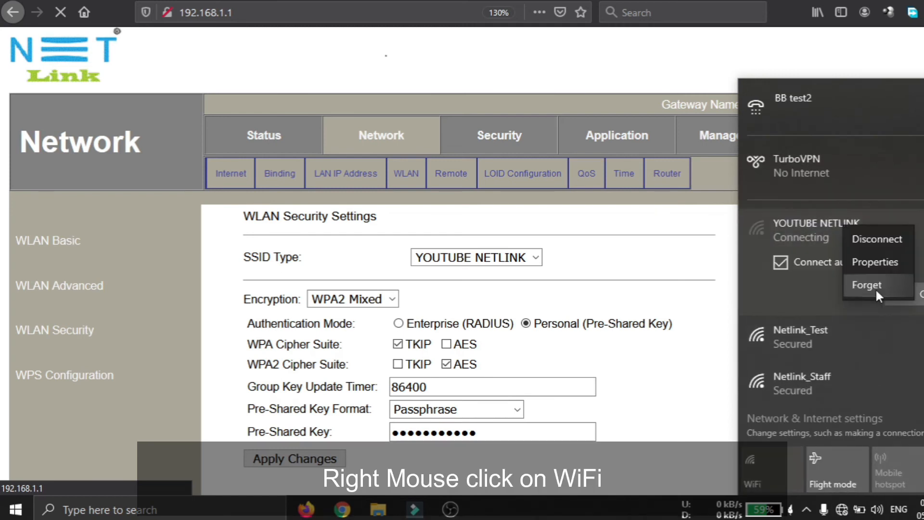
left_click(867, 285)
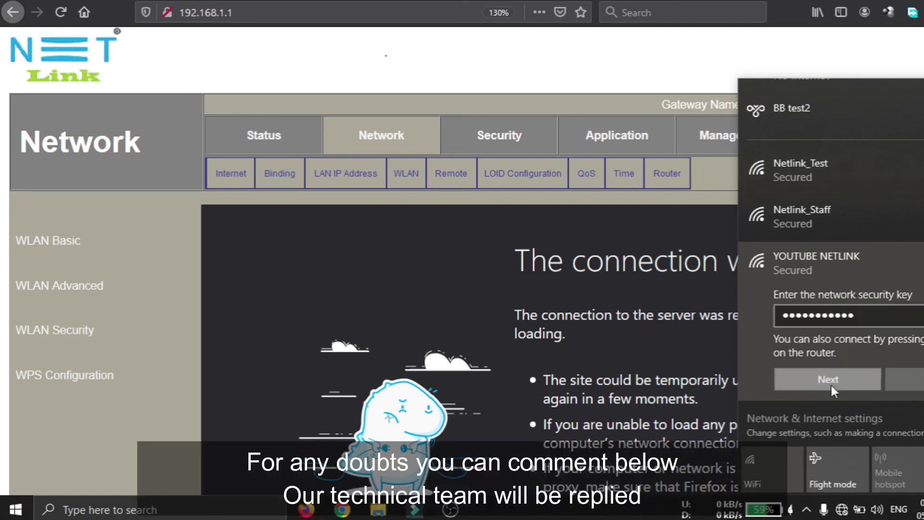
left_click(828, 378)
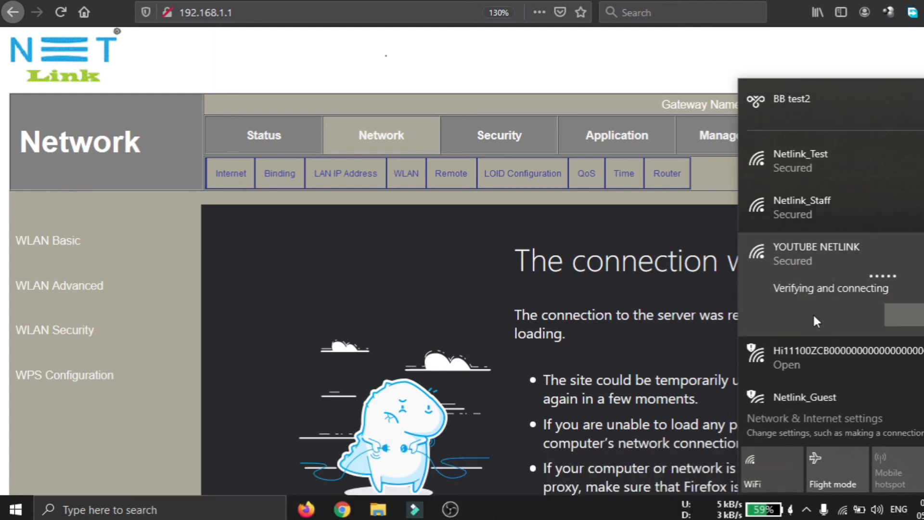